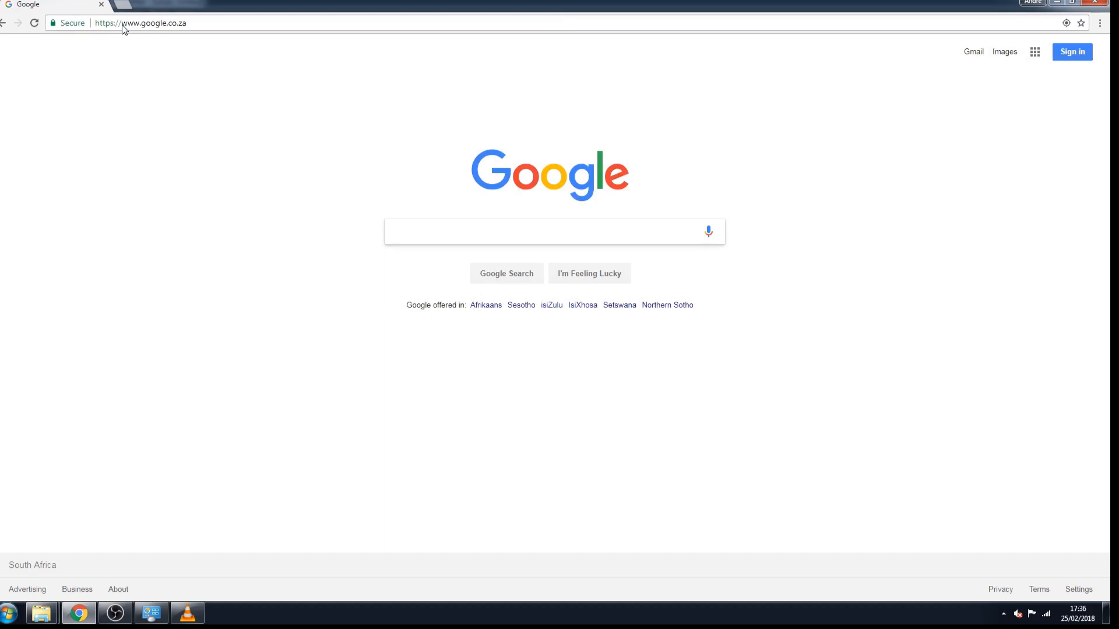
Step: Search Google for 'efiling' so the SARS eFiling site is listed first
click(542, 230)
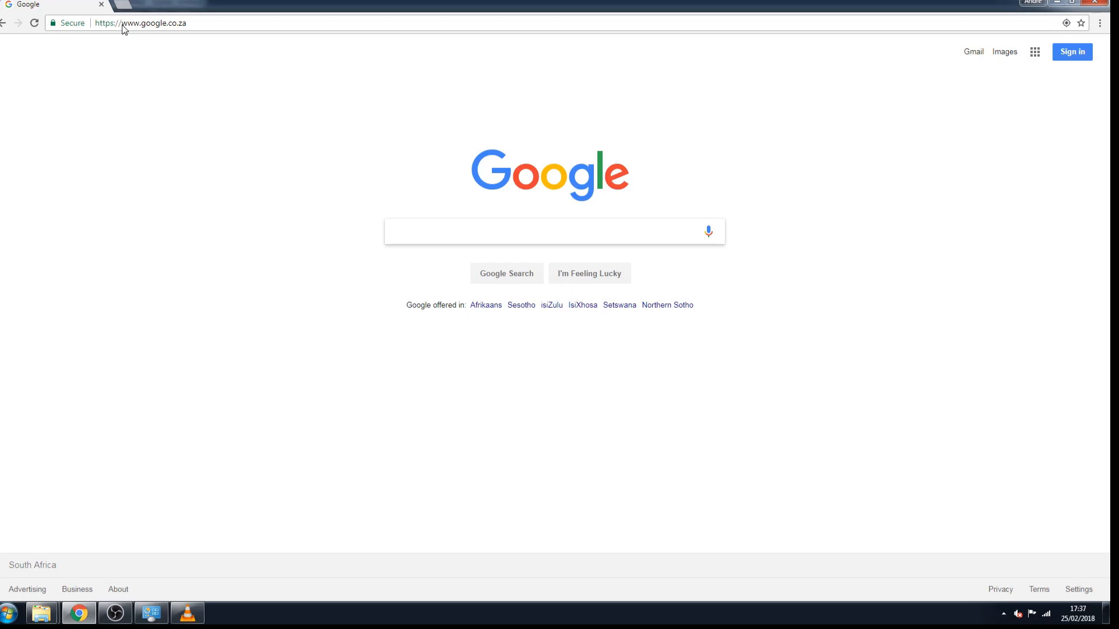
text(efiling)
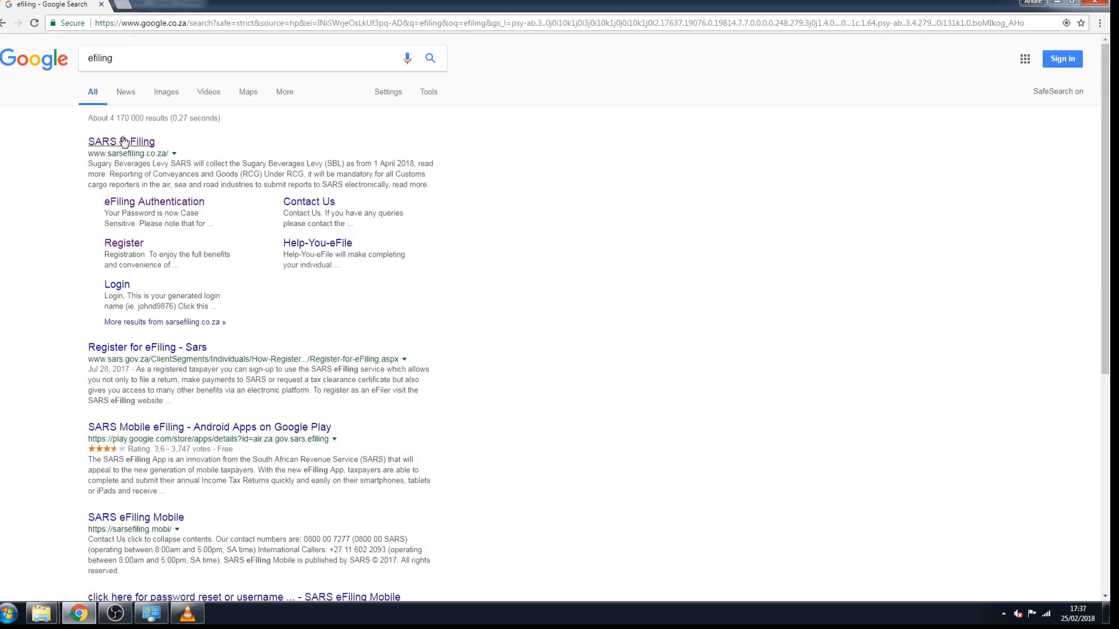
Step: Go from the SARS eFiling home page via REGISTER to the six-step registration process page
click(121, 141)
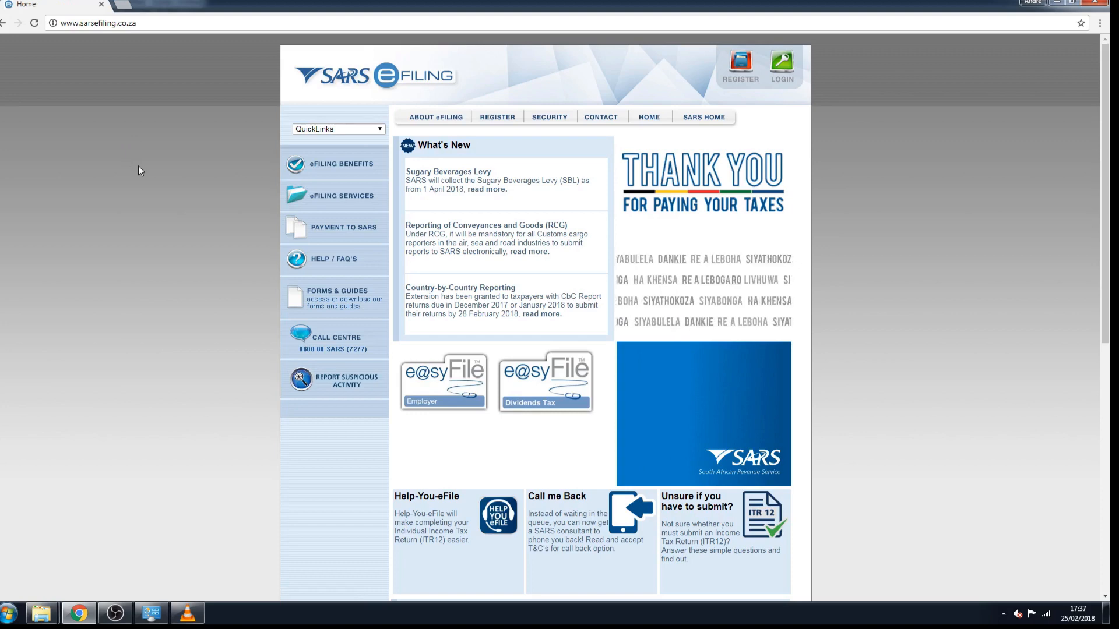
click(781, 65)
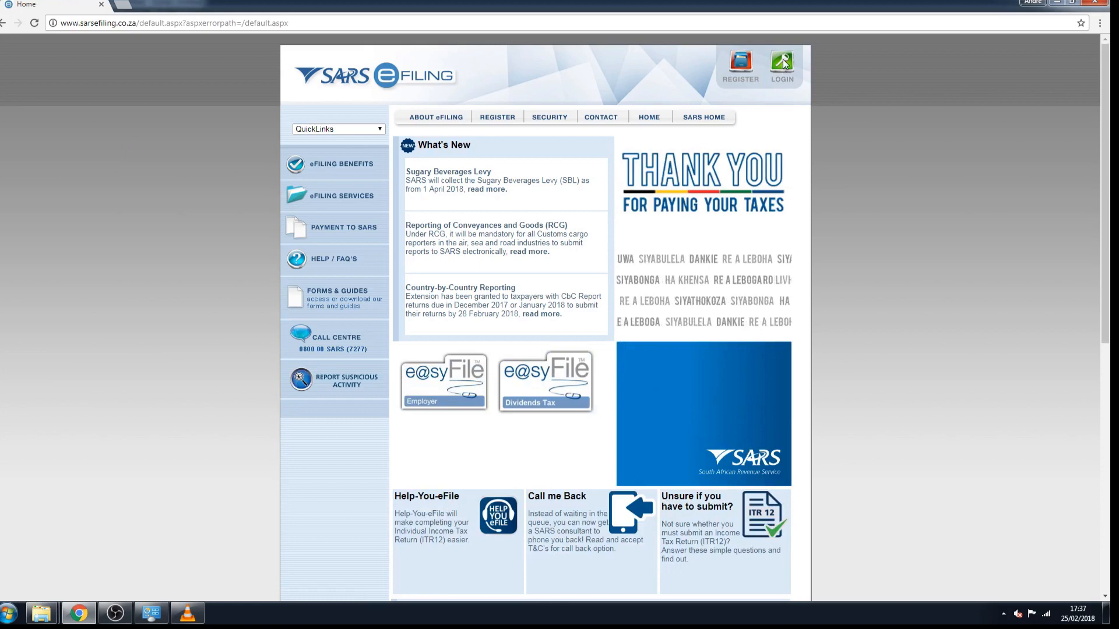
click(781, 65)
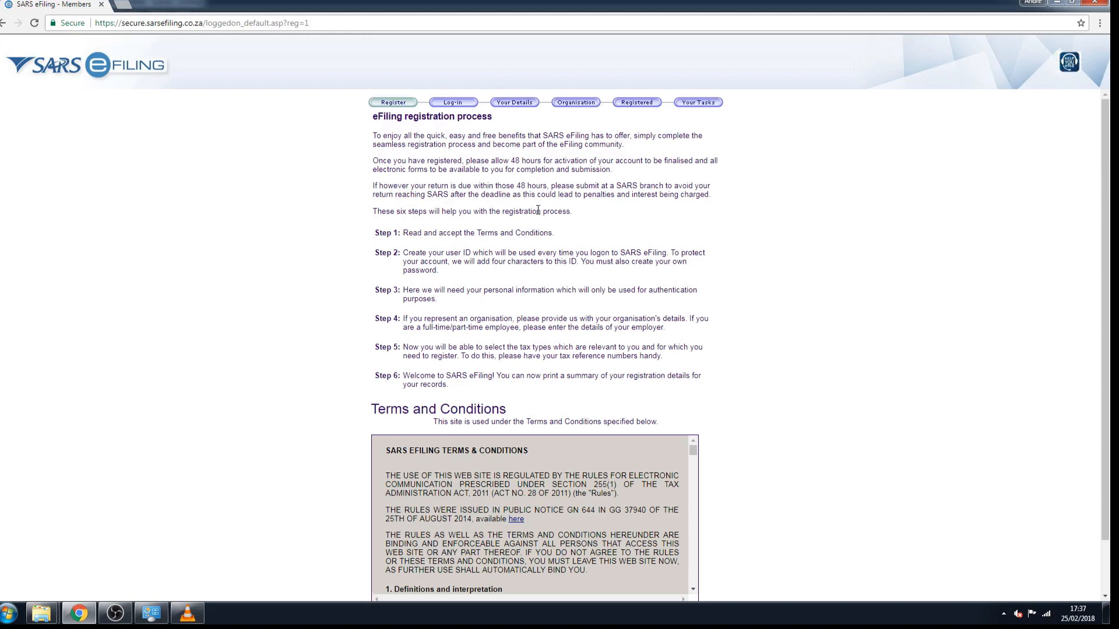
Step: Scroll down through the Terms and Conditions towards the I Accept checkbox
scroll(down, 3)
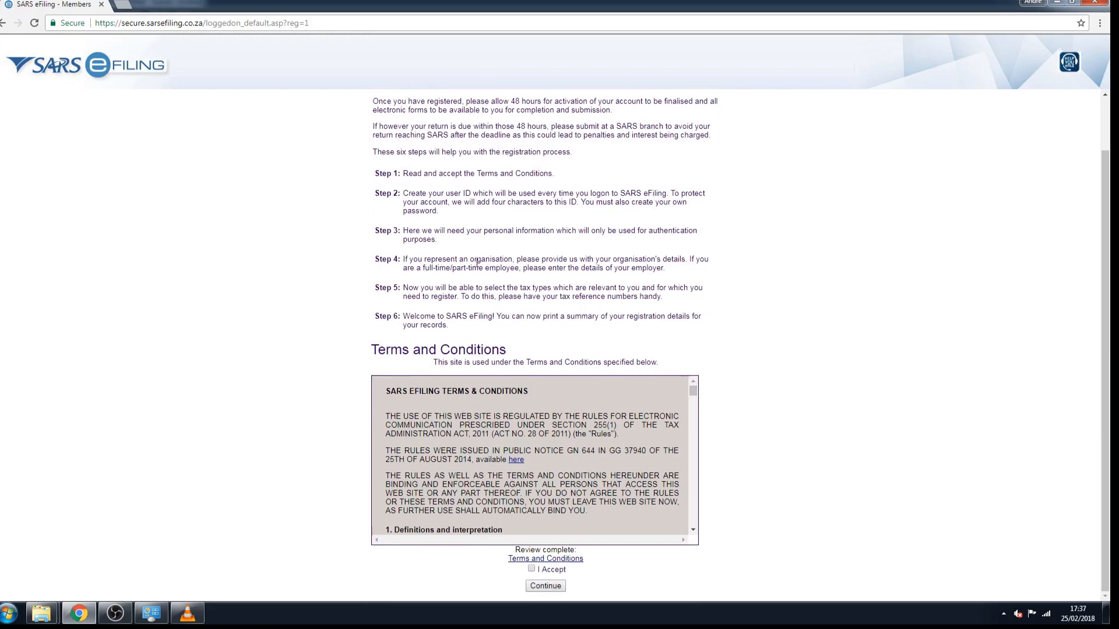
mouse_move(703, 397)
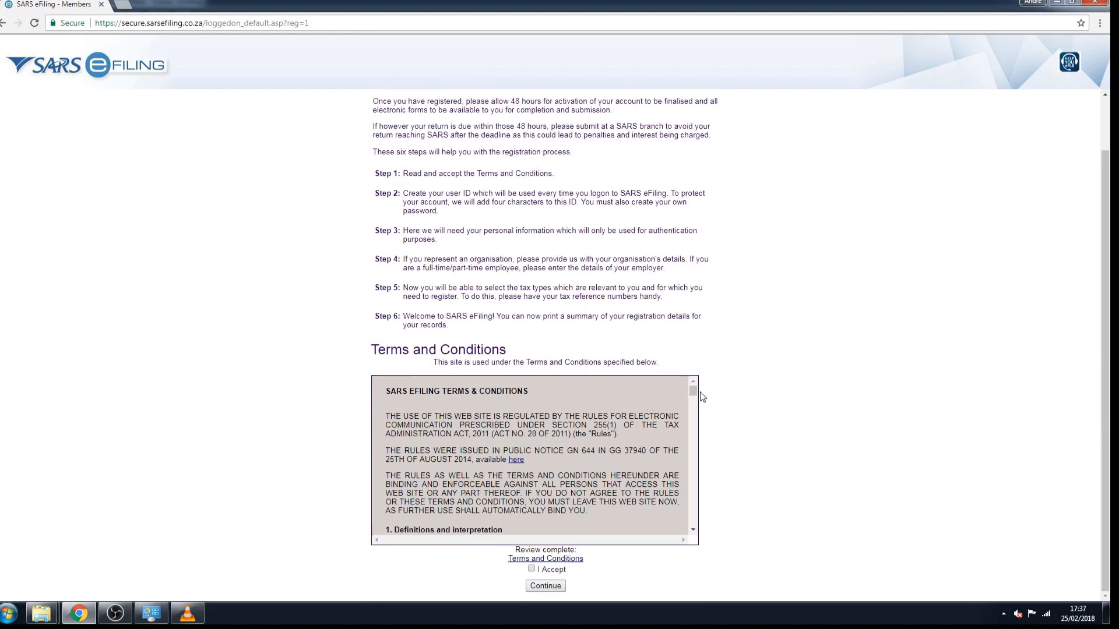
scroll(down, 3)
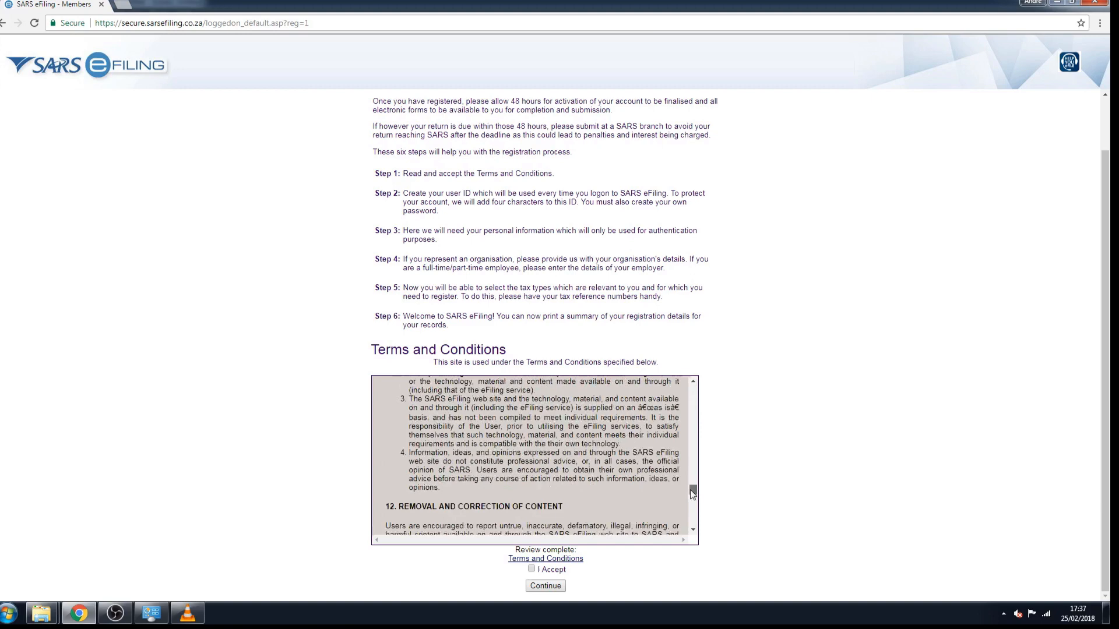
scroll(down, 3)
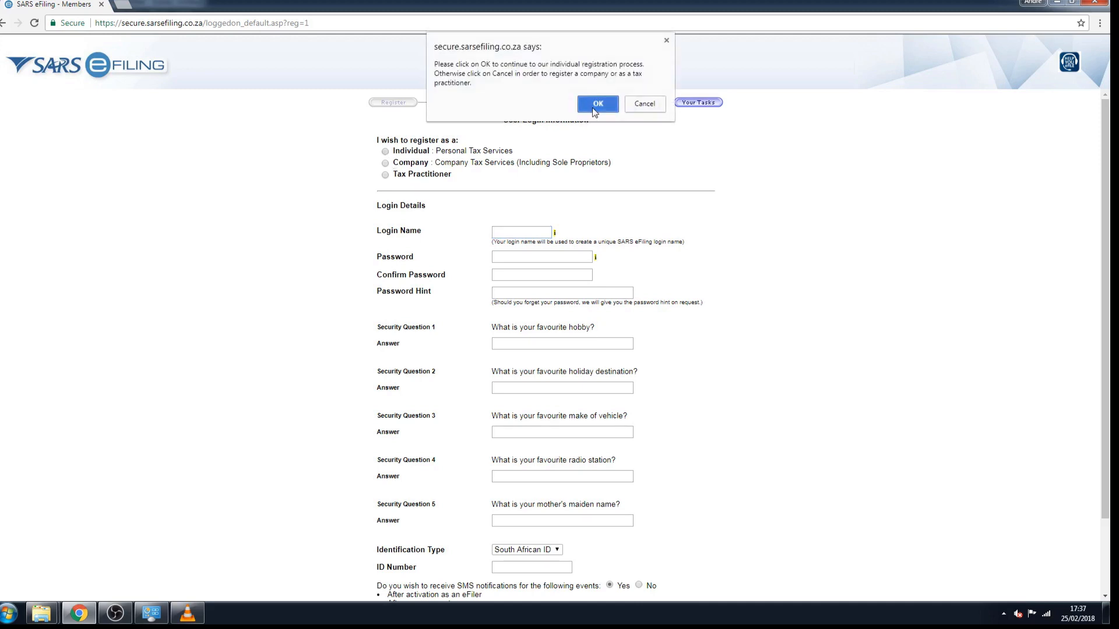
Step: Confirm individual registration and keep South African ID as the identification type on the Quick Registration form
click(596, 104)
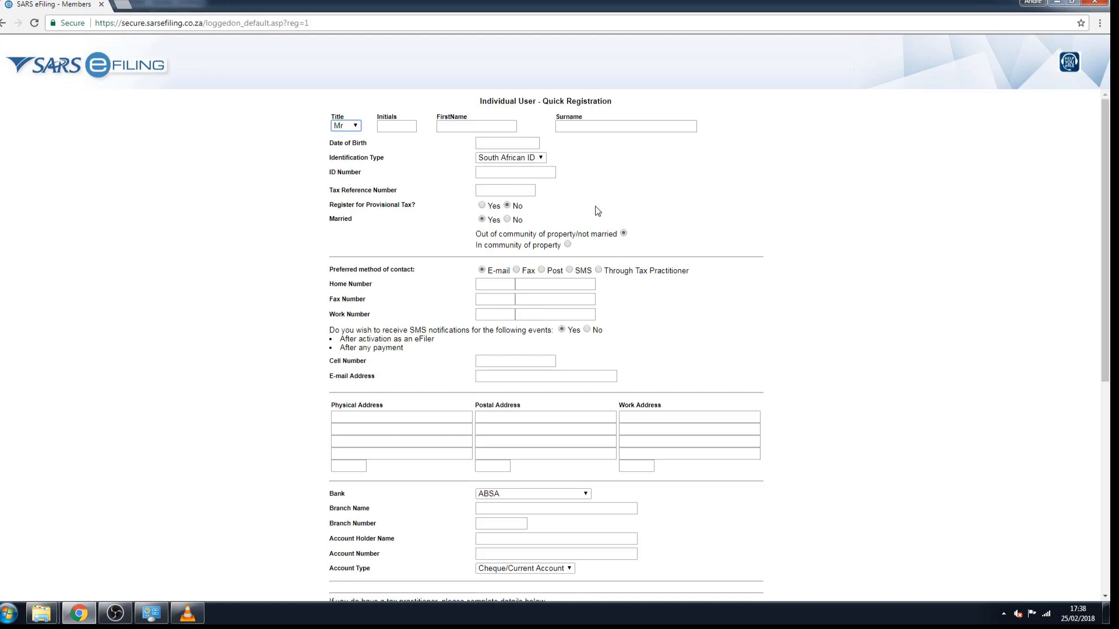
mouse_move(669, 198)
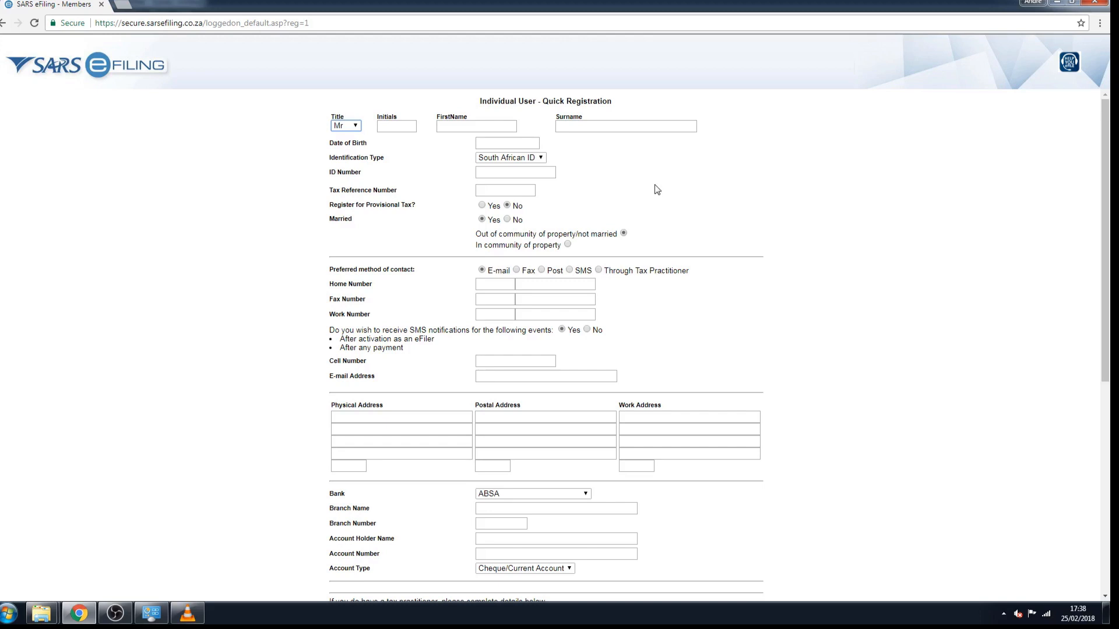
click(506, 142)
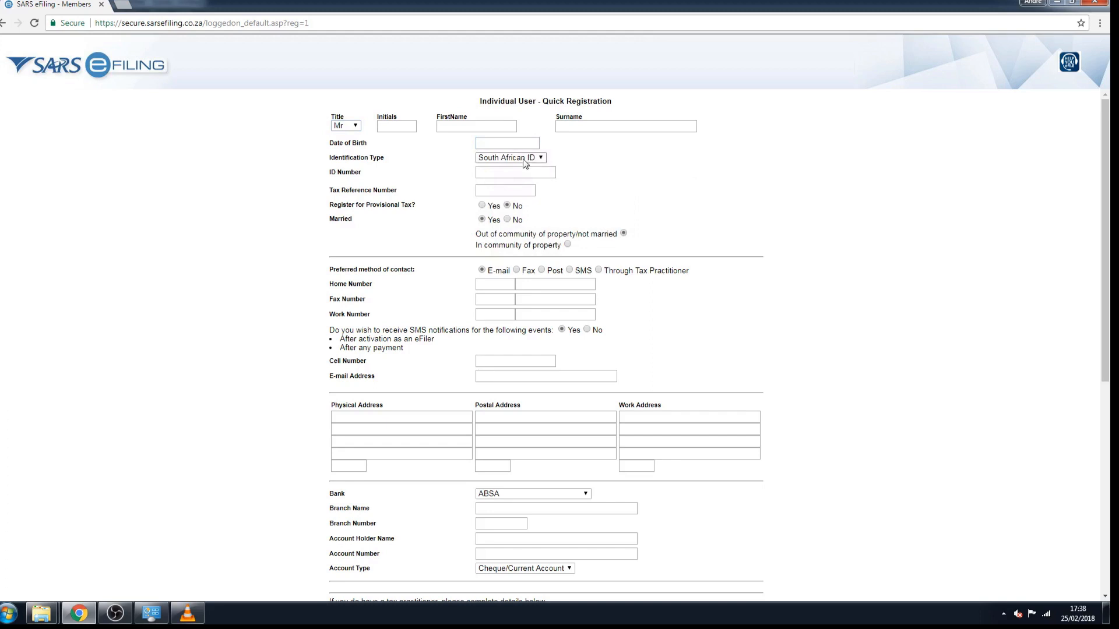
click(509, 157)
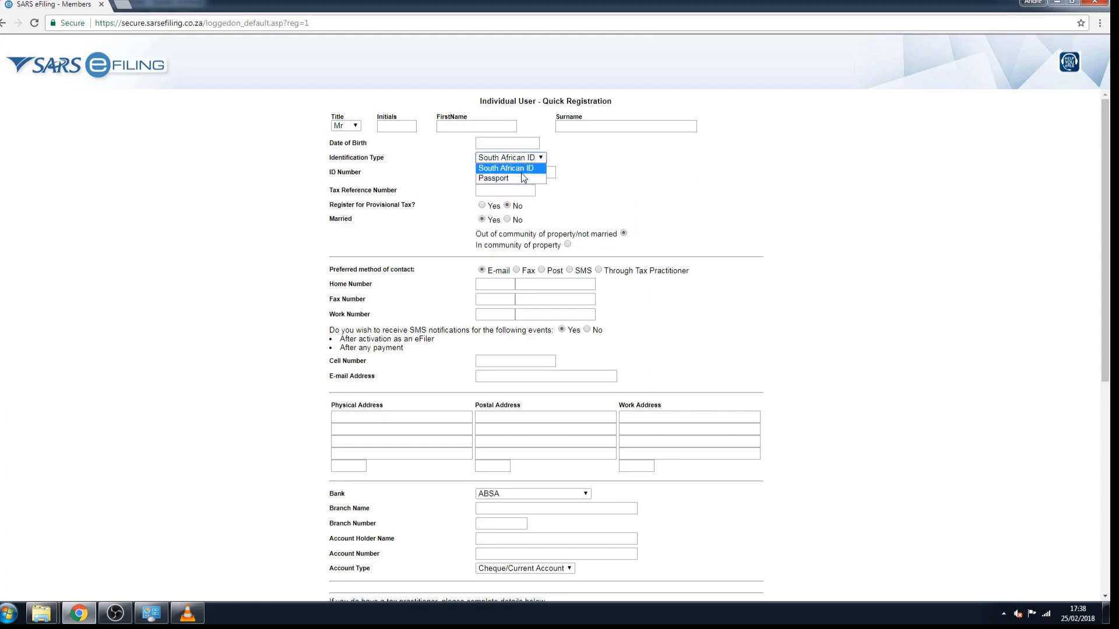
click(508, 167)
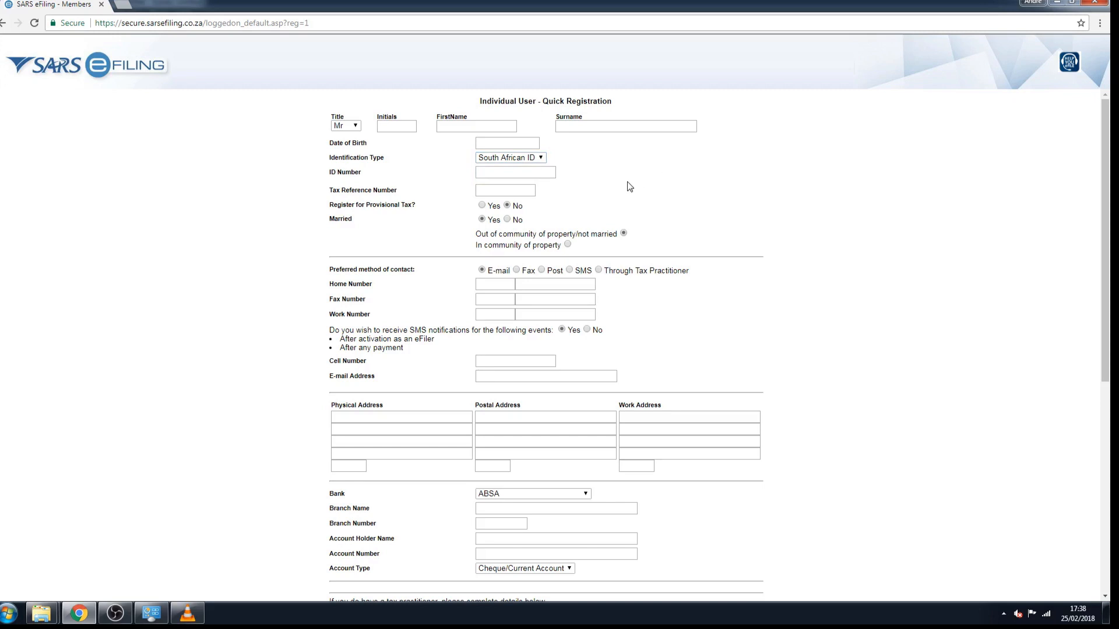
click(505, 190)
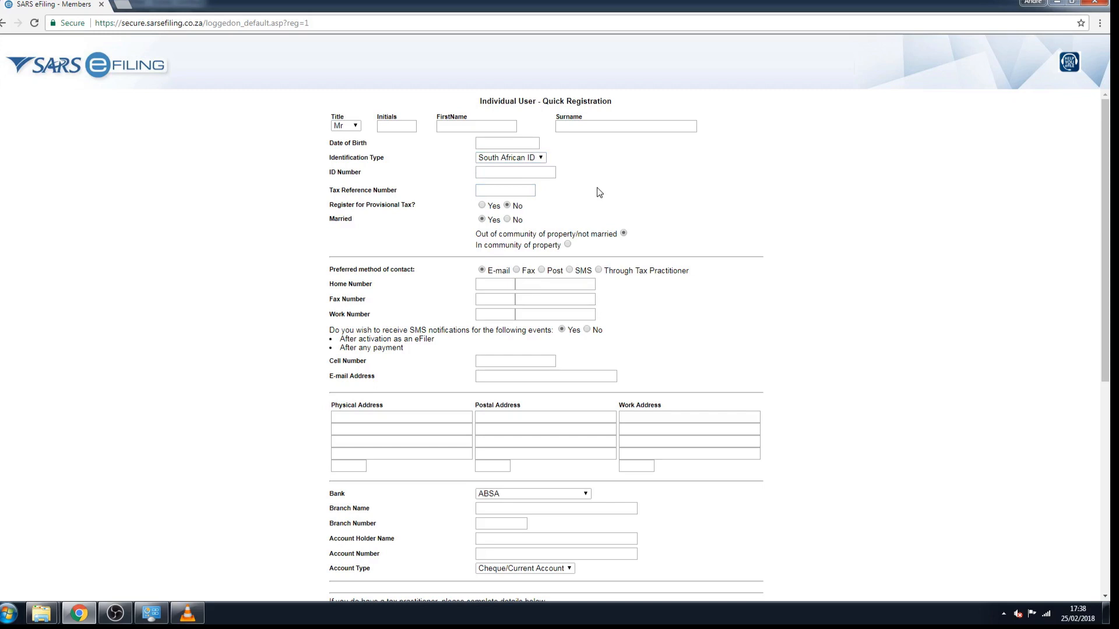
scroll(down, 3)
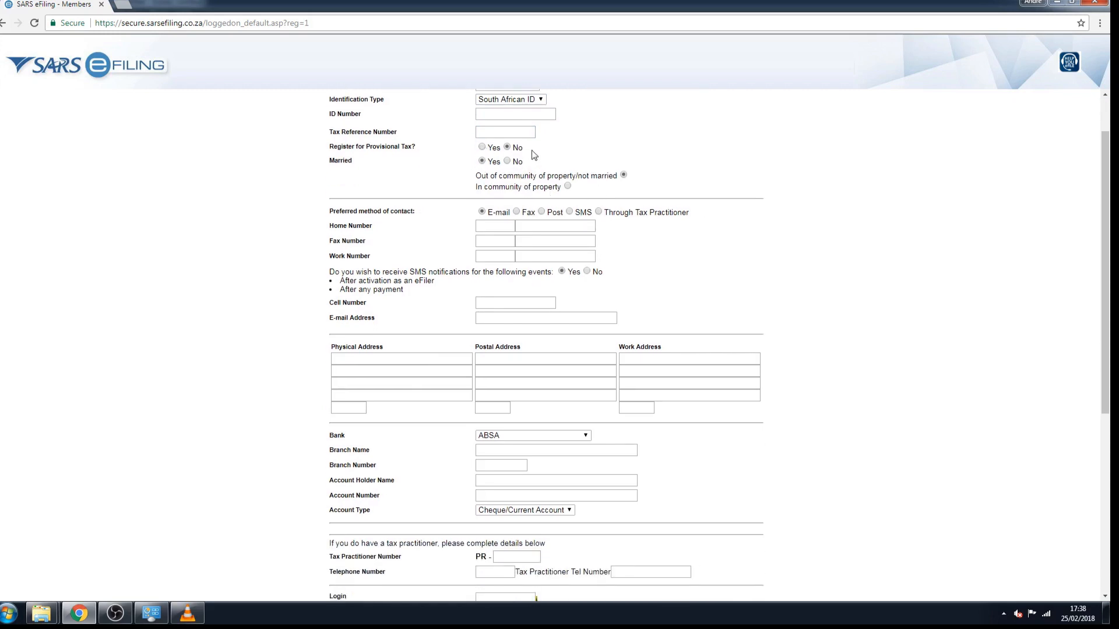
Step: Set provisional tax to Yes and marital status to No, then move down to the bank and login sections
click(482, 148)
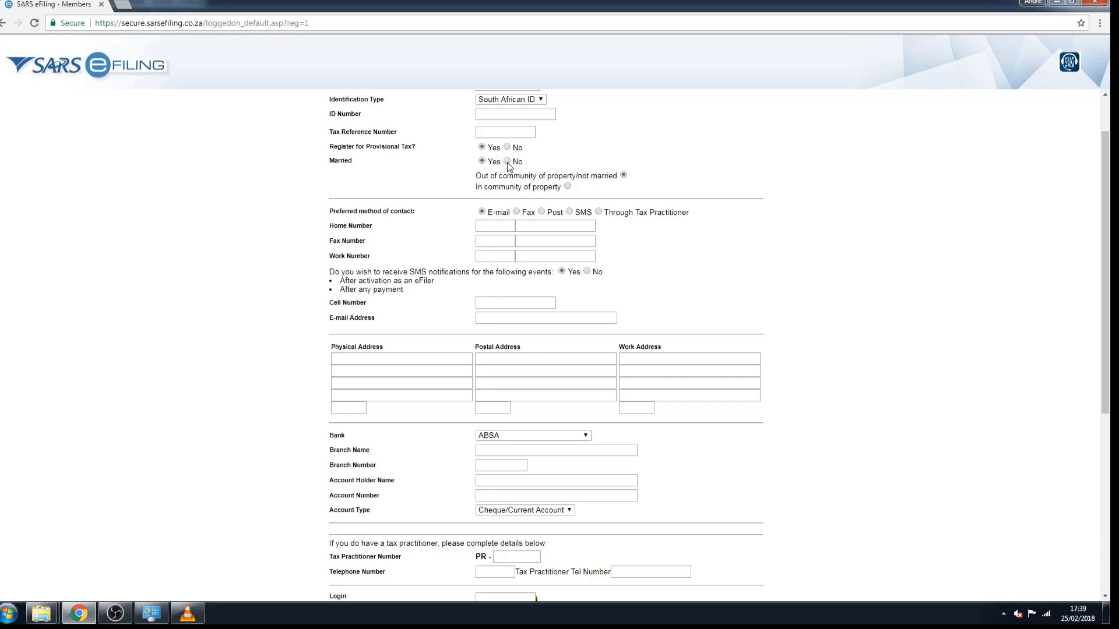
click(507, 161)
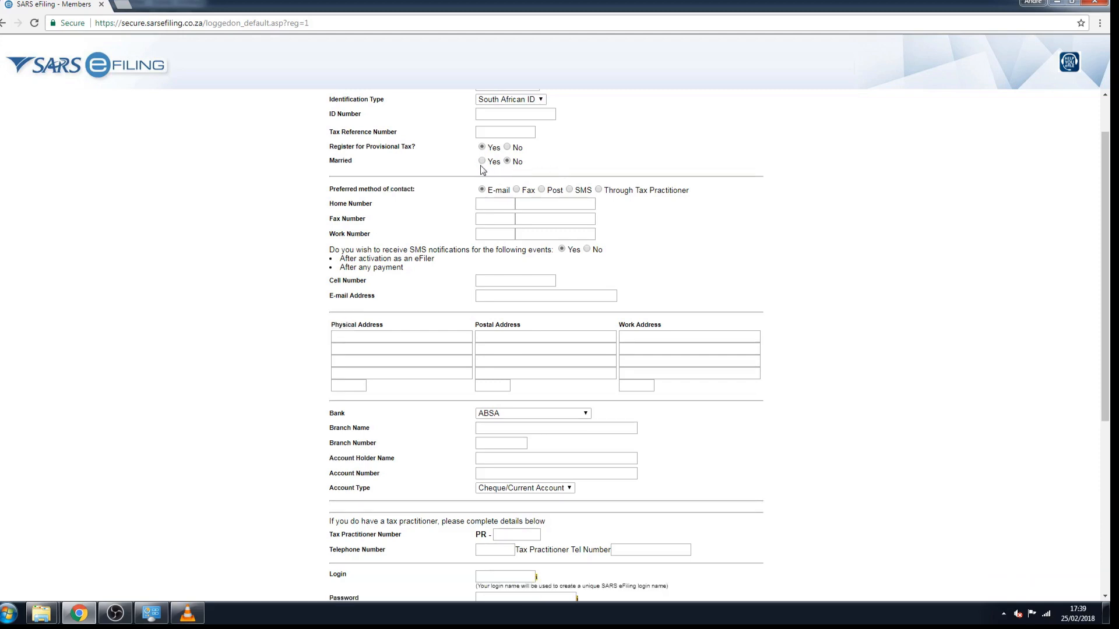
click(481, 161)
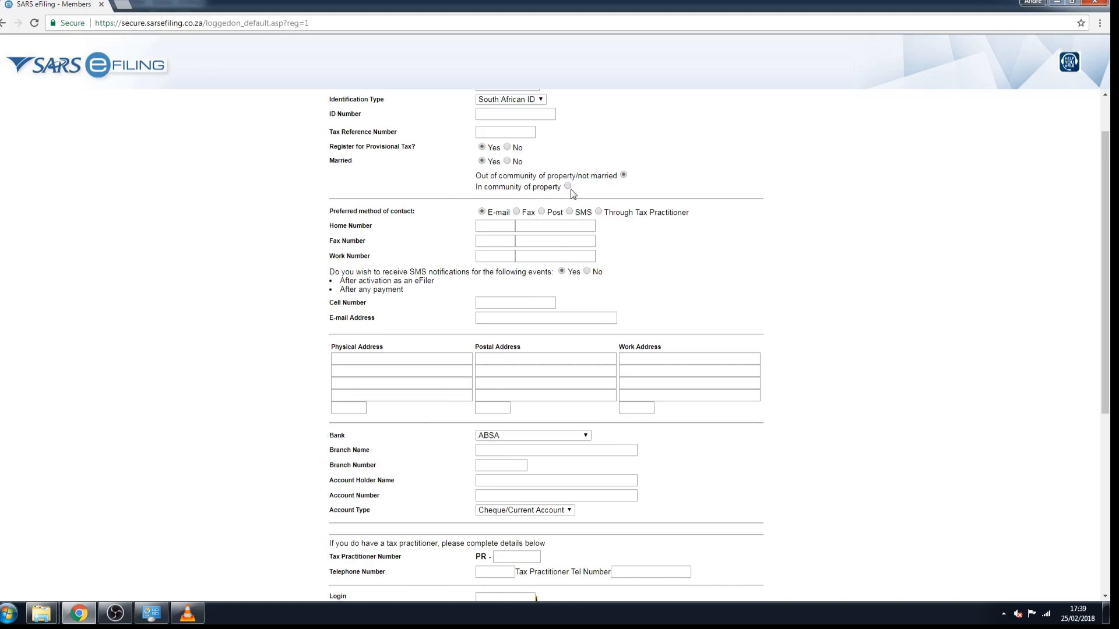
mouse_move(510, 164)
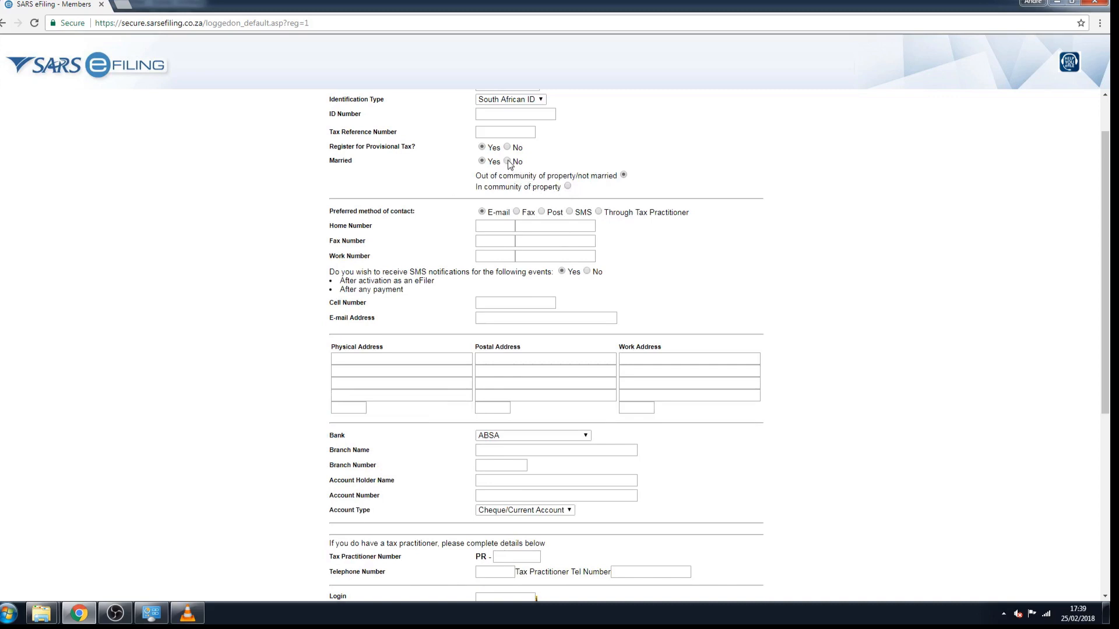
click(507, 161)
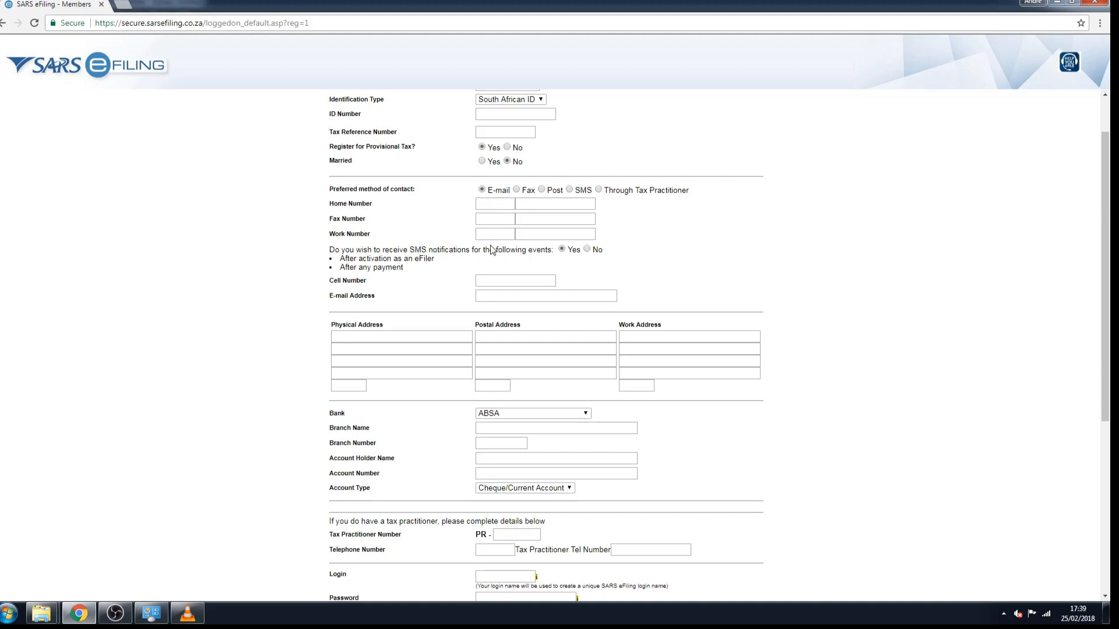
scroll(down, 3)
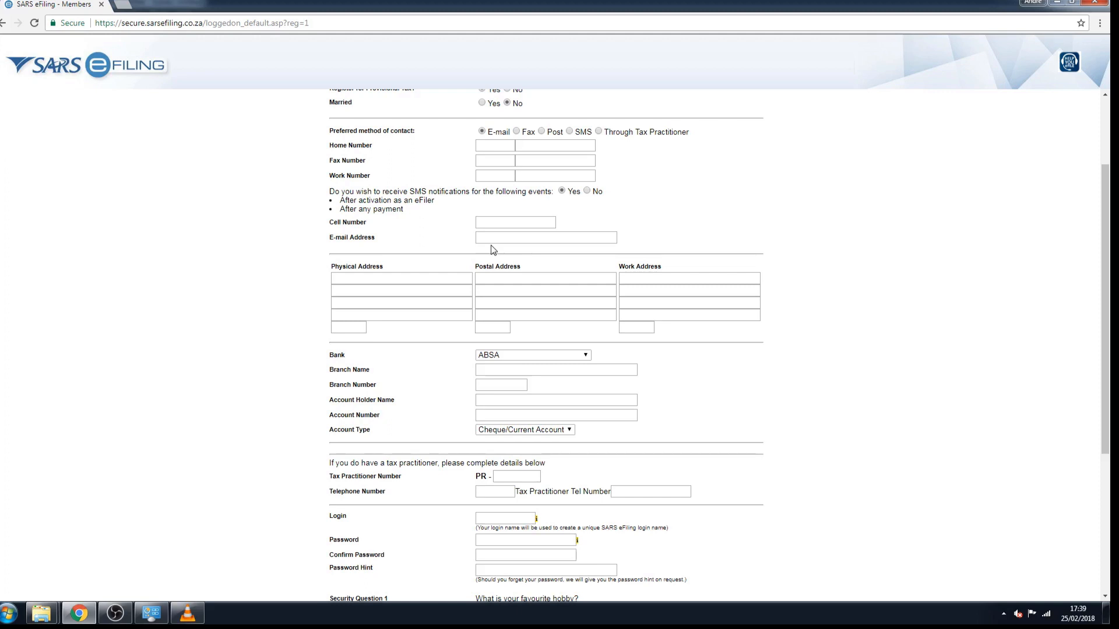
scroll(down, 3)
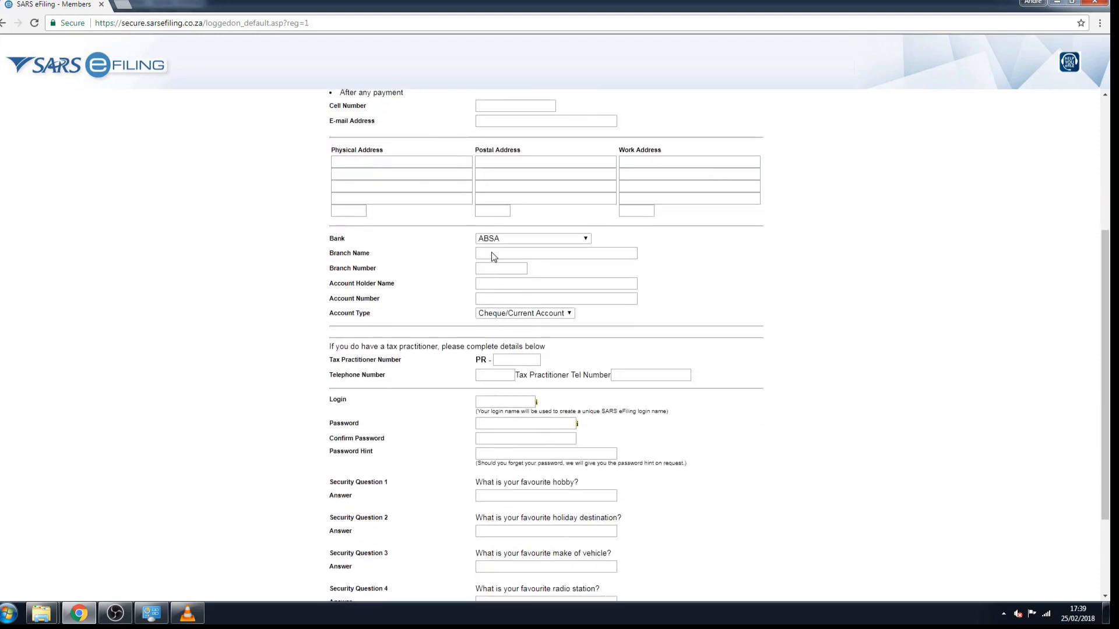
Step: Scroll to the bottom of the form past login and security questions to the security PIN, leaving ABSA as the bank
scroll(down, 3)
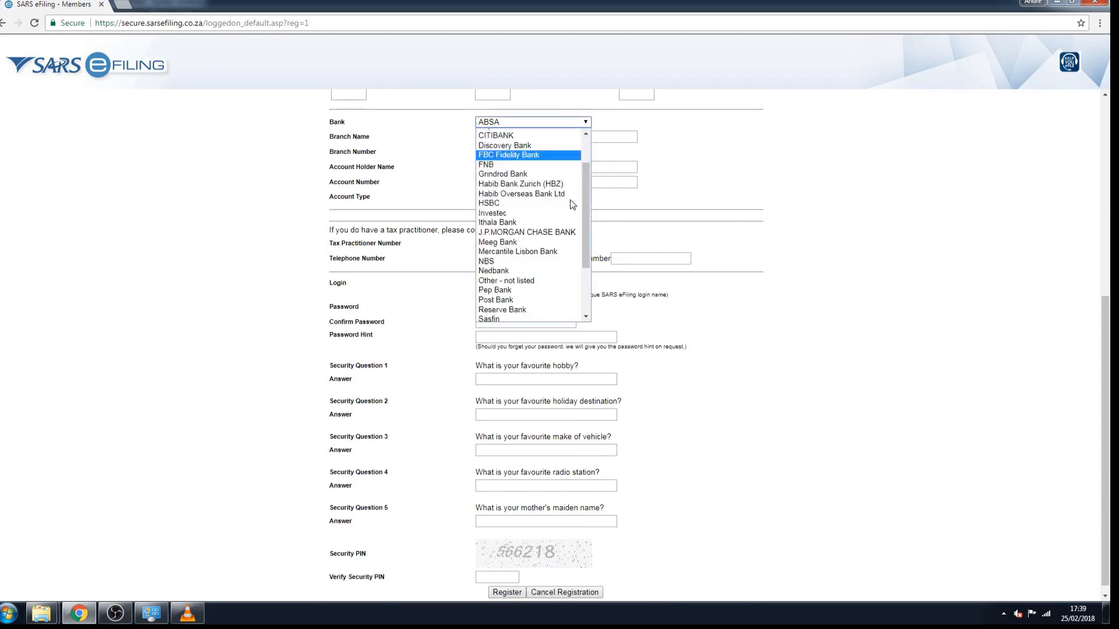
scroll(down, 3)
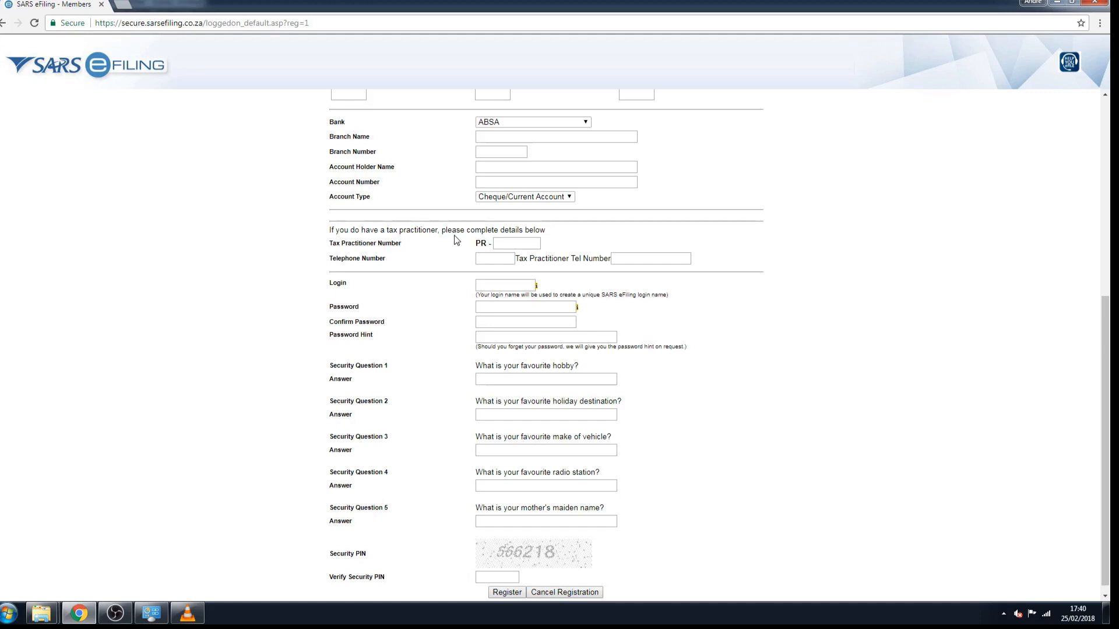
scroll(down, 3)
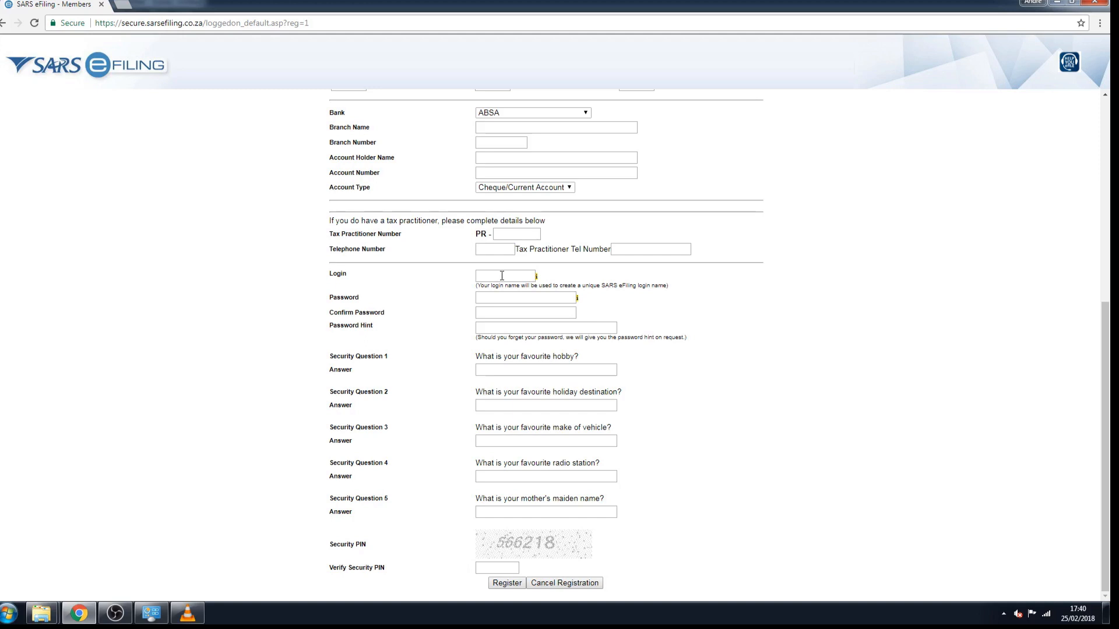
text(P)
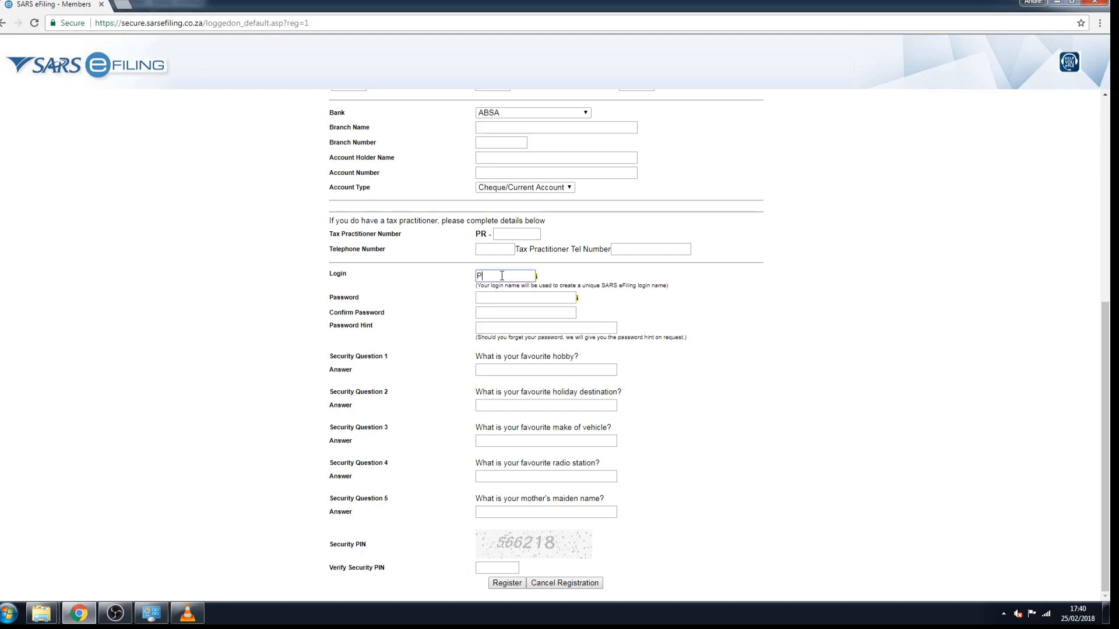
text(eeter)
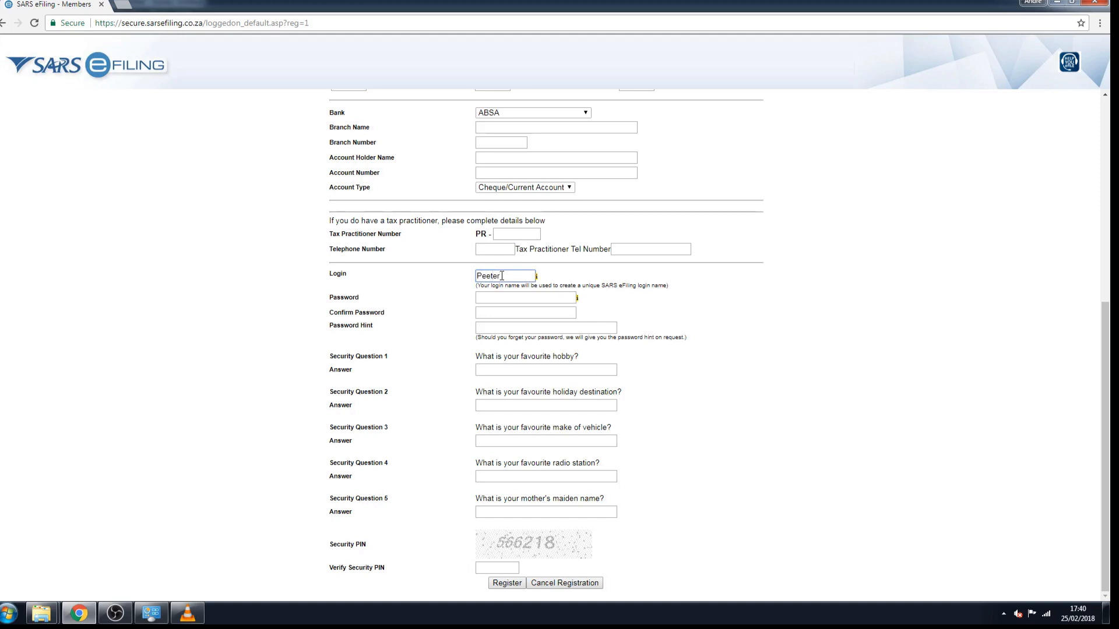
text(5)
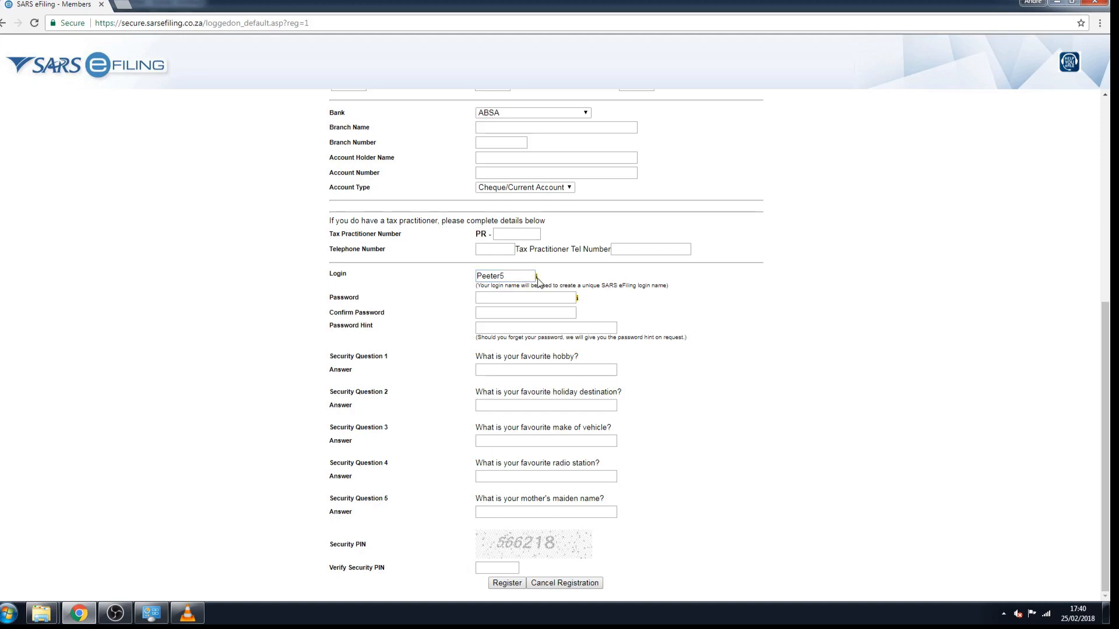
click(536, 277)
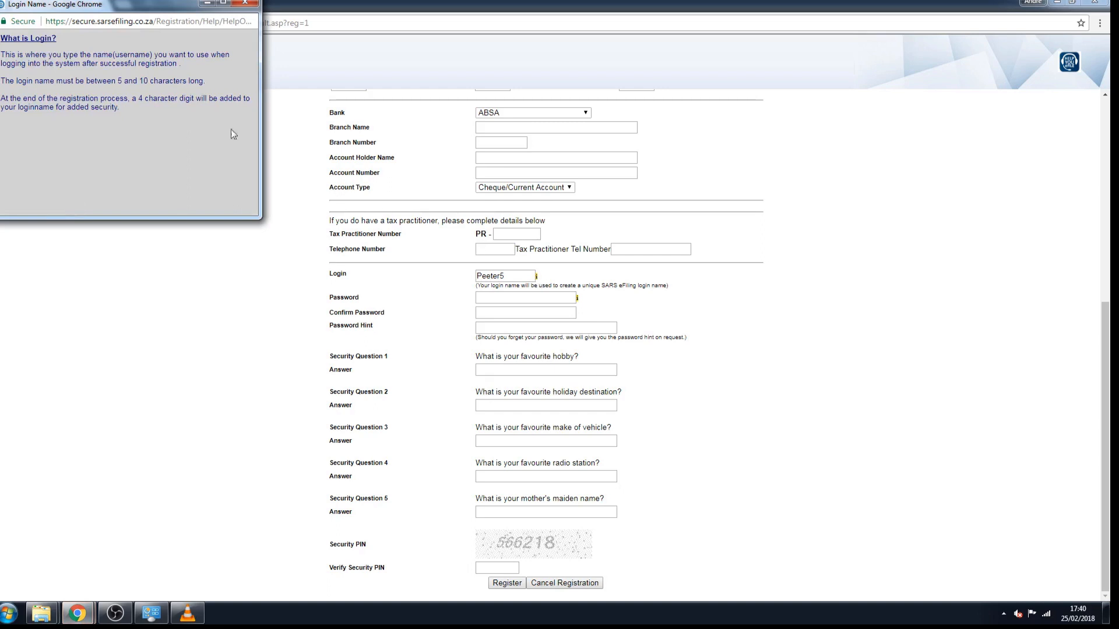
mouse_move(122, 121)
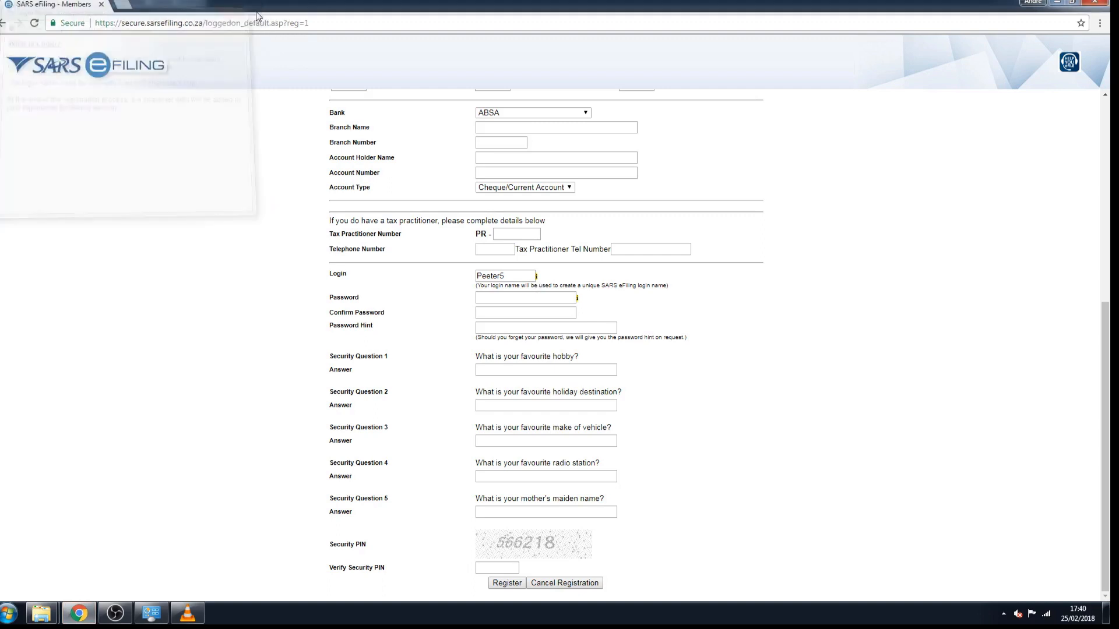
click(505, 275)
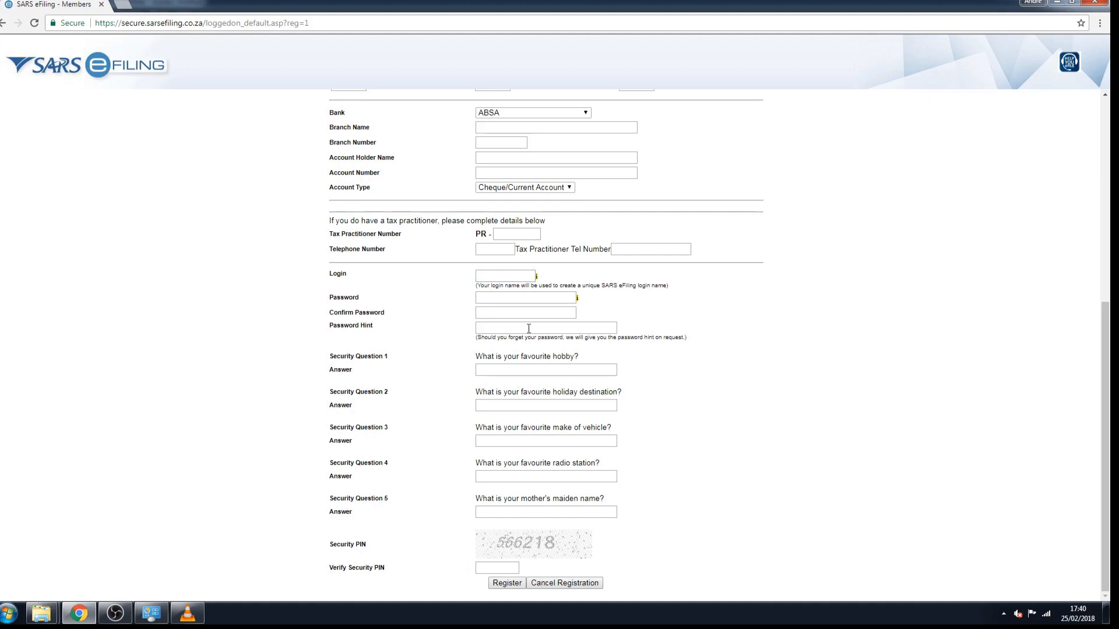
Step: Read the Password Rules help window (6+ characters, mixed case, digit, special character) and close it
click(577, 298)
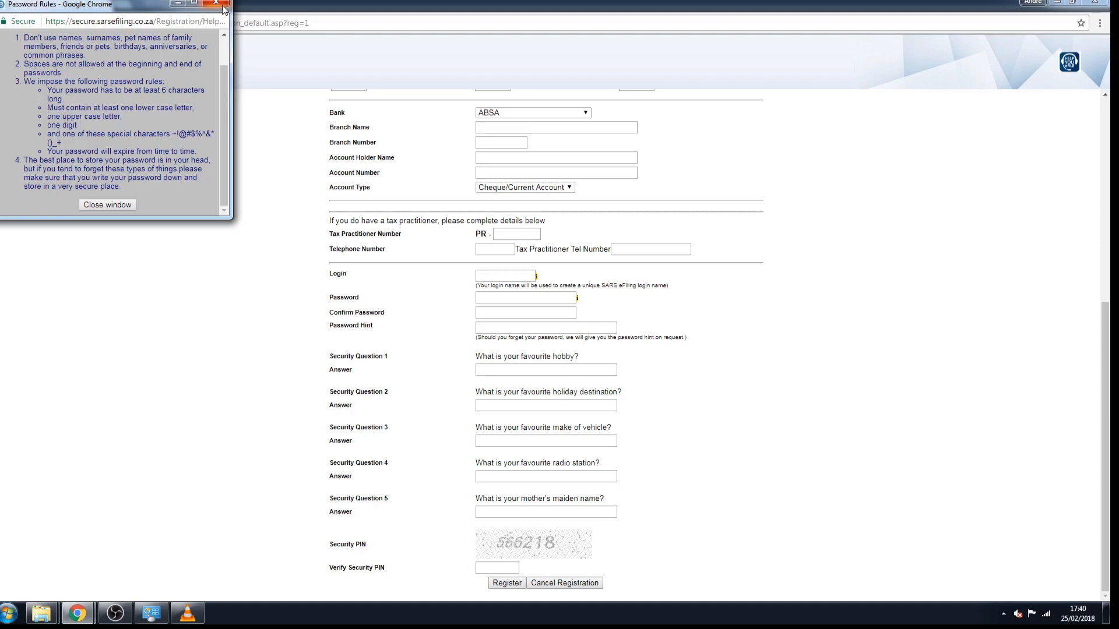
click(215, 2)
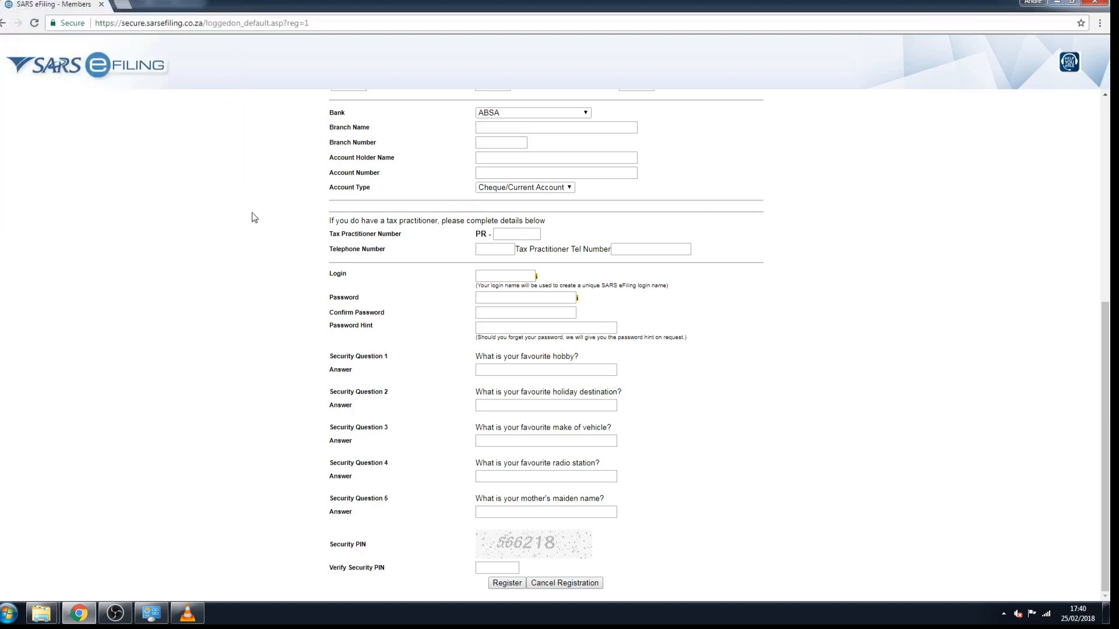
mouse_move(198, 412)
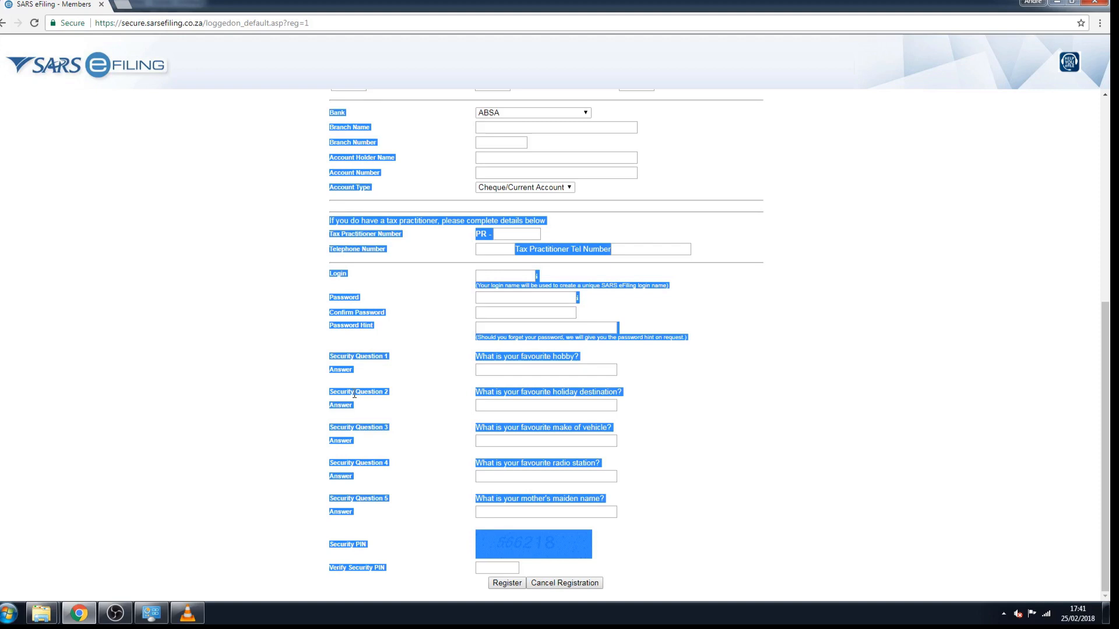
mouse_move(318, 330)
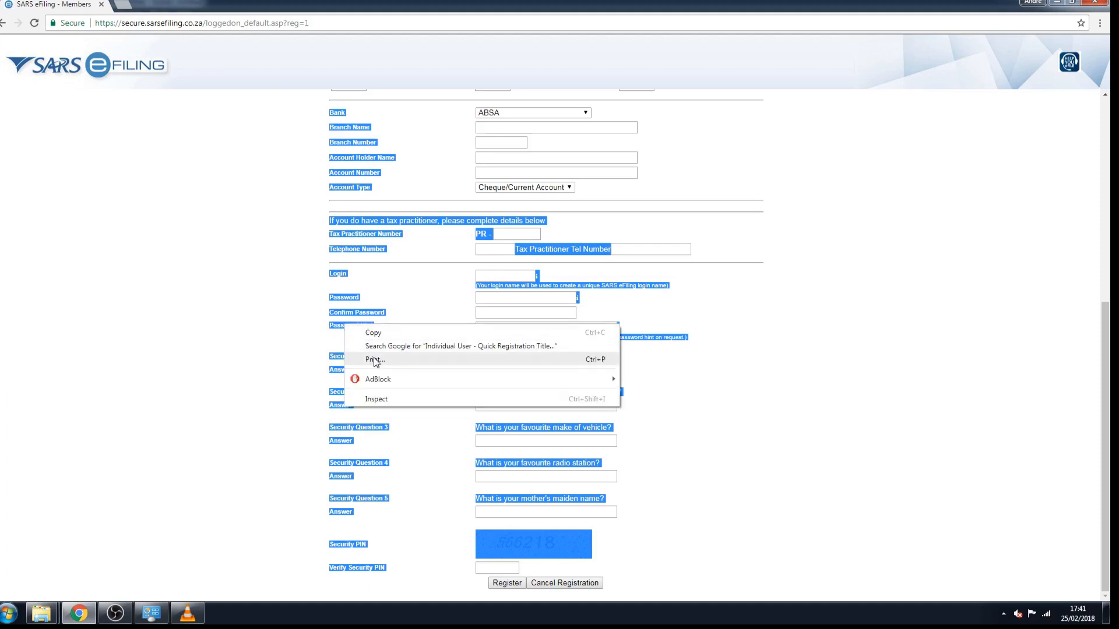
click(373, 359)
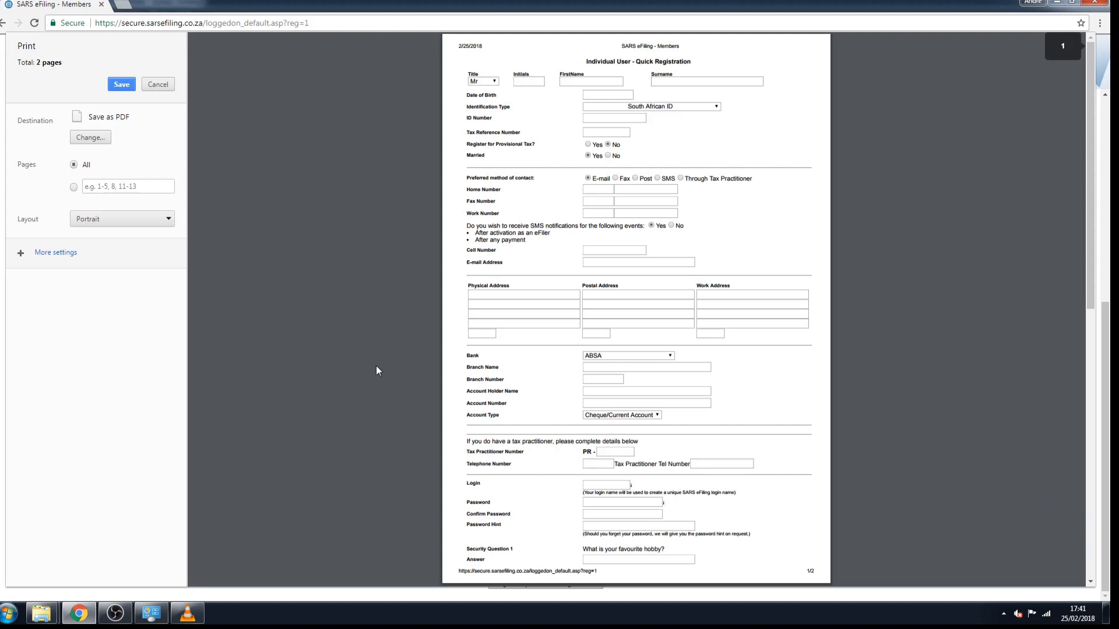
scroll(down, 3)
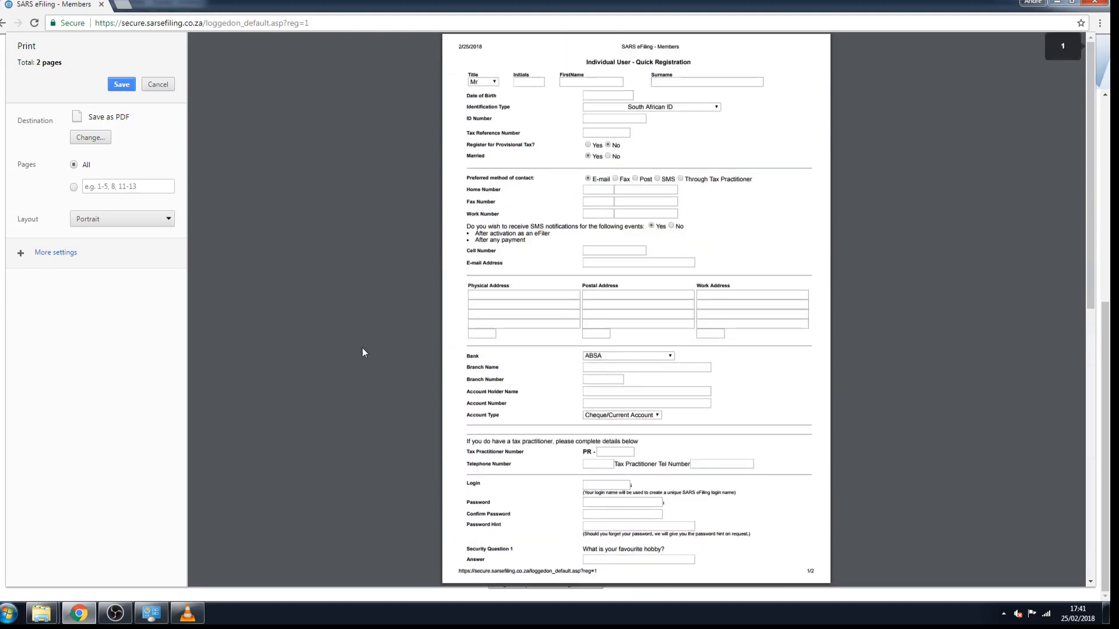
mouse_move(157, 84)
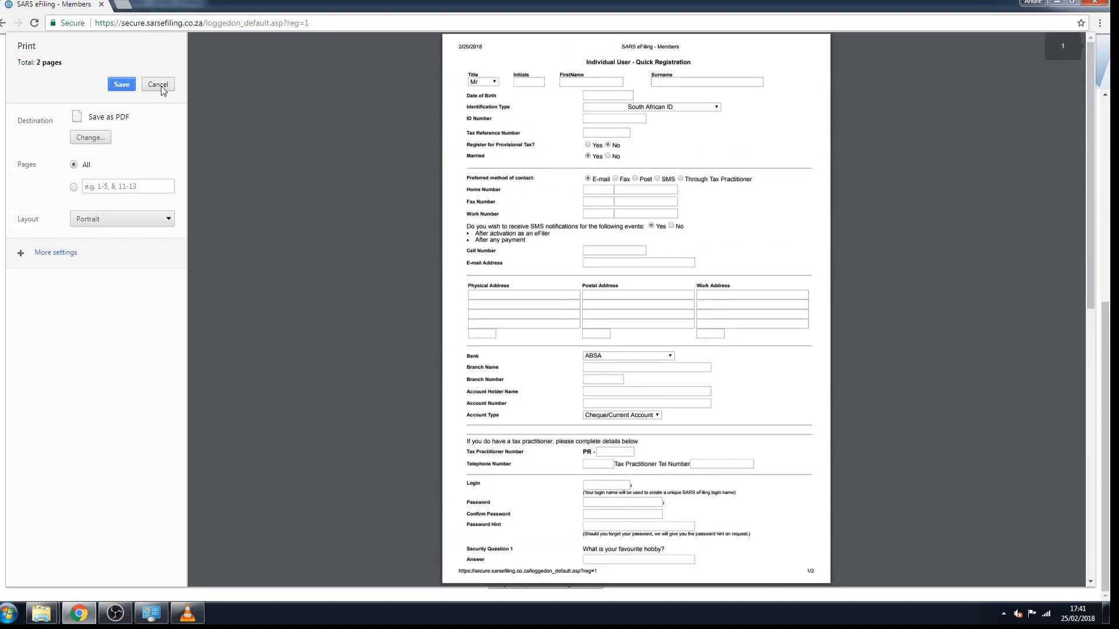
click(157, 84)
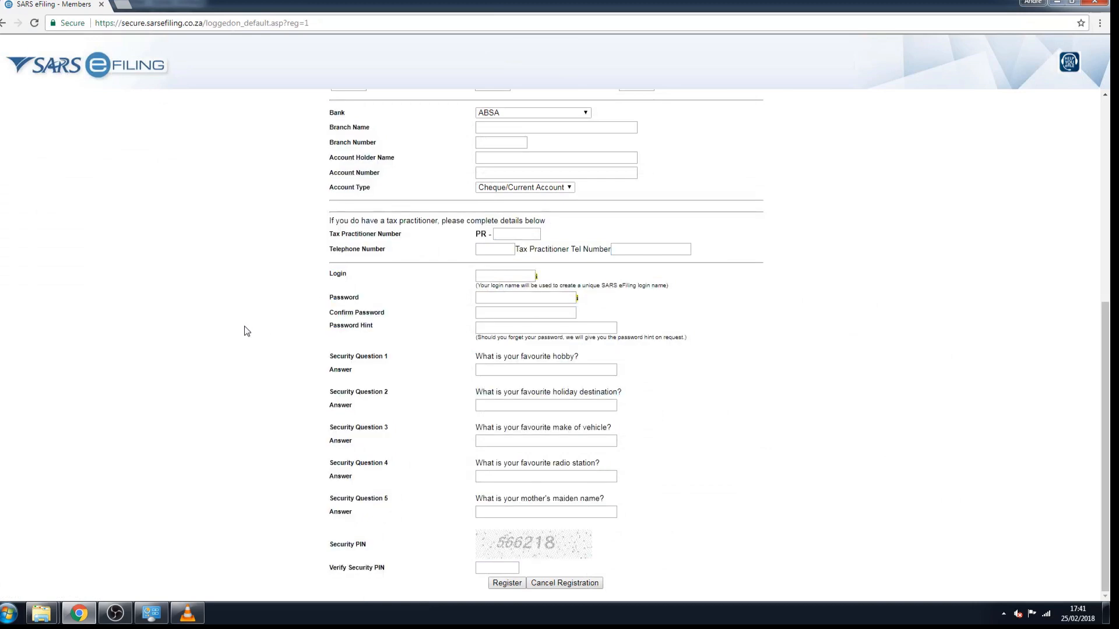
mouse_move(504, 594)
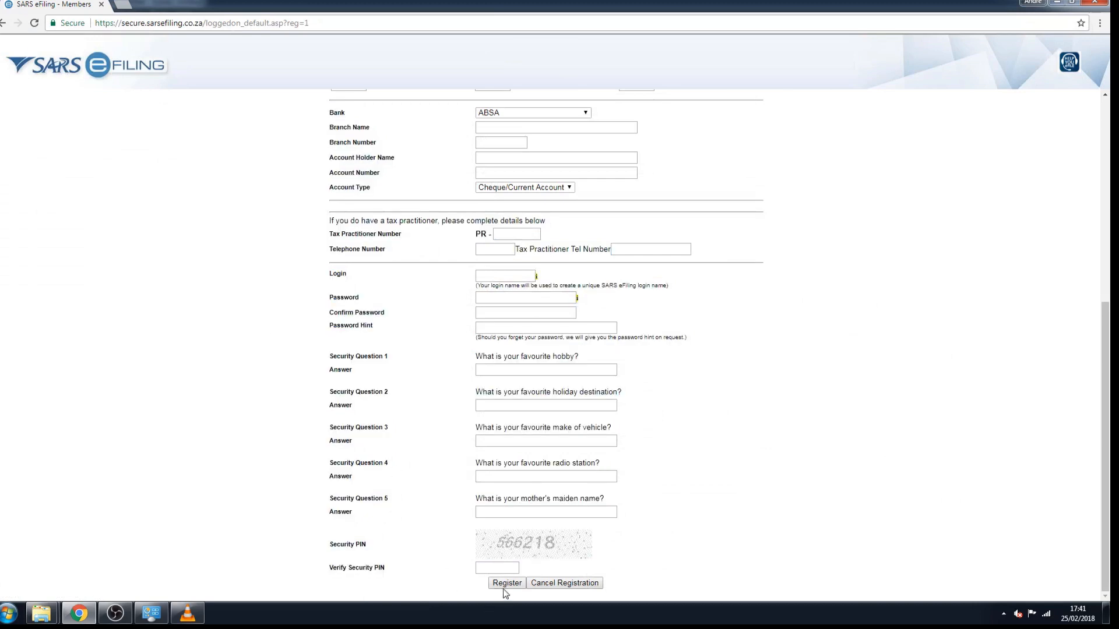
mouse_move(824, 480)
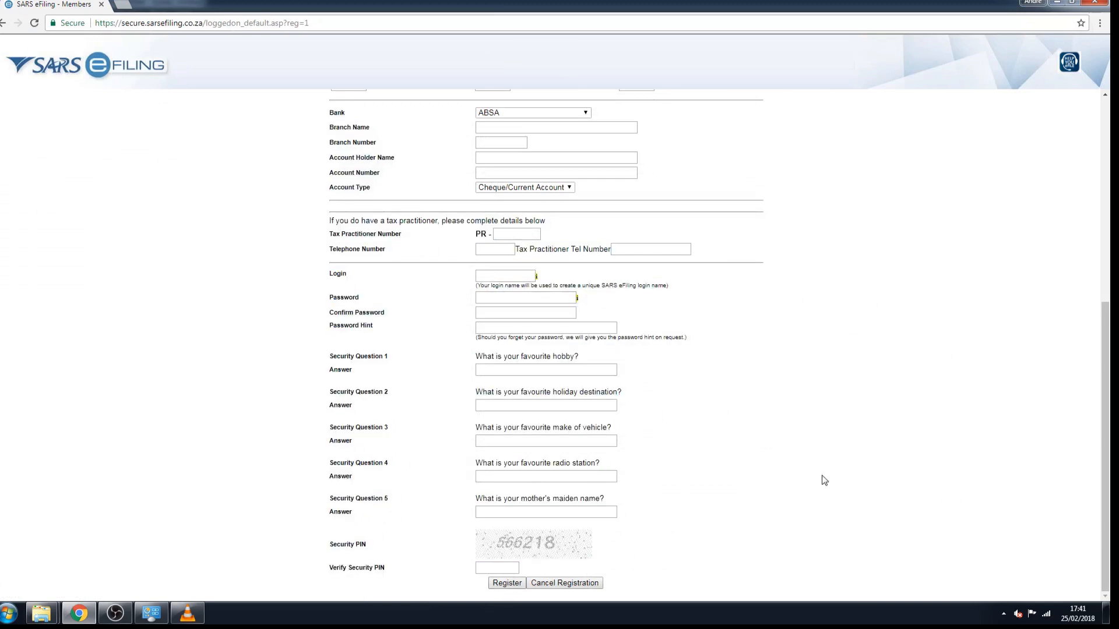